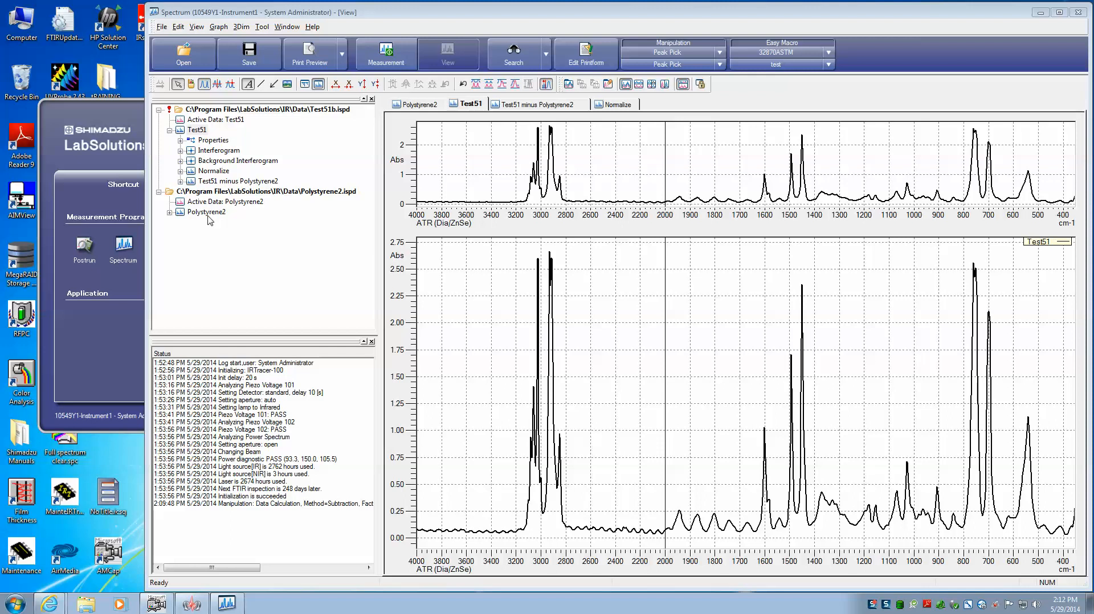
Close the Polystyrene2.ispd data file from the data tree, leaving only Test51 open
{"action": "right_click", "coordinate": [205, 212]}
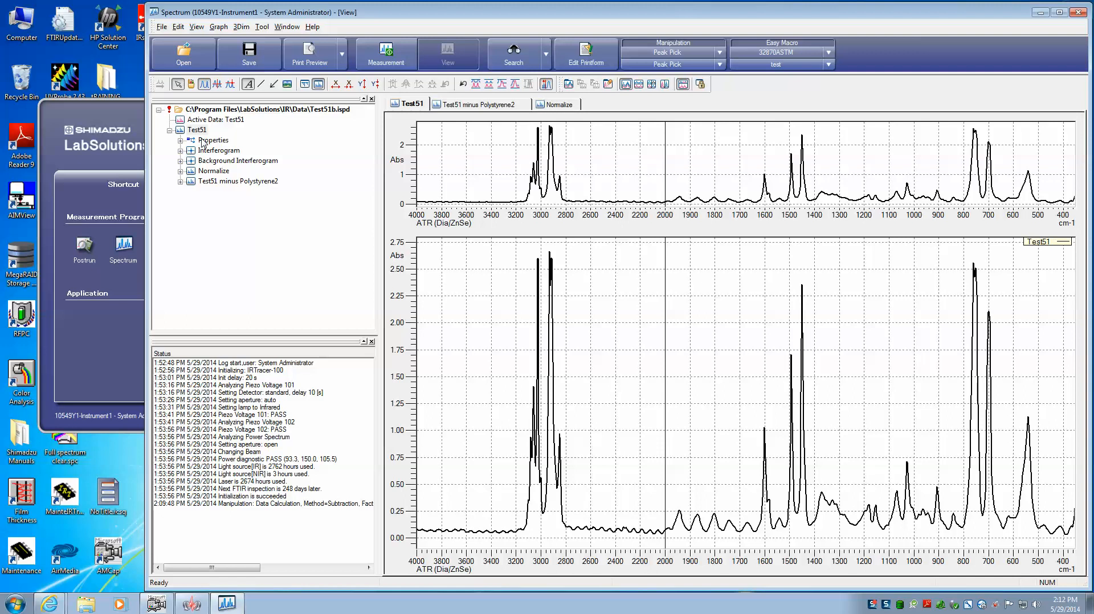
{"action": "mouse_move", "coordinate": [316, 264]}
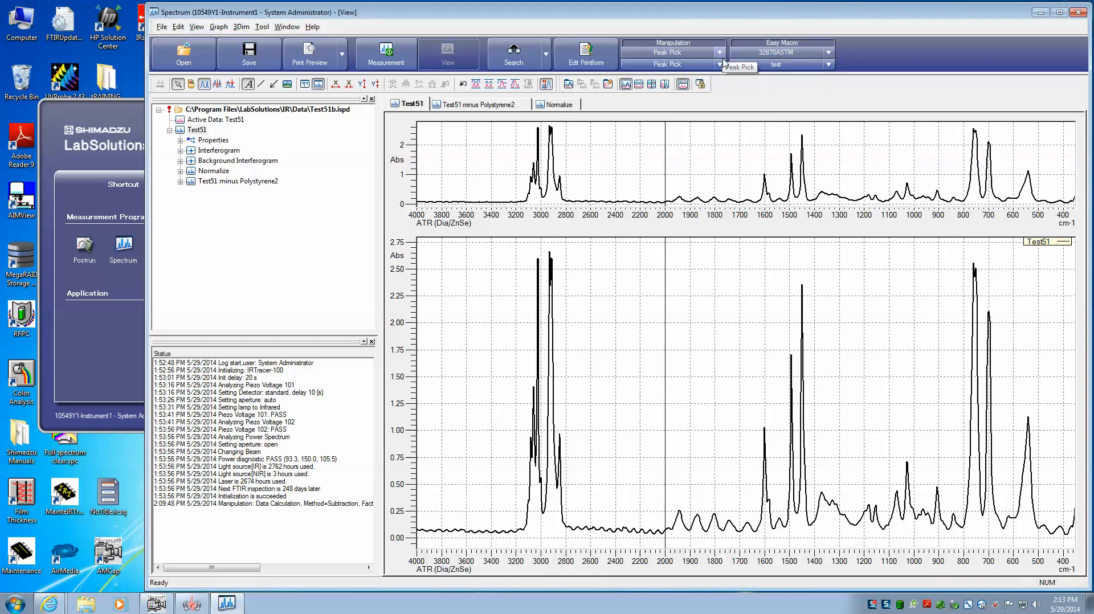
{"action": "mouse_move", "coordinate": [720, 64]}
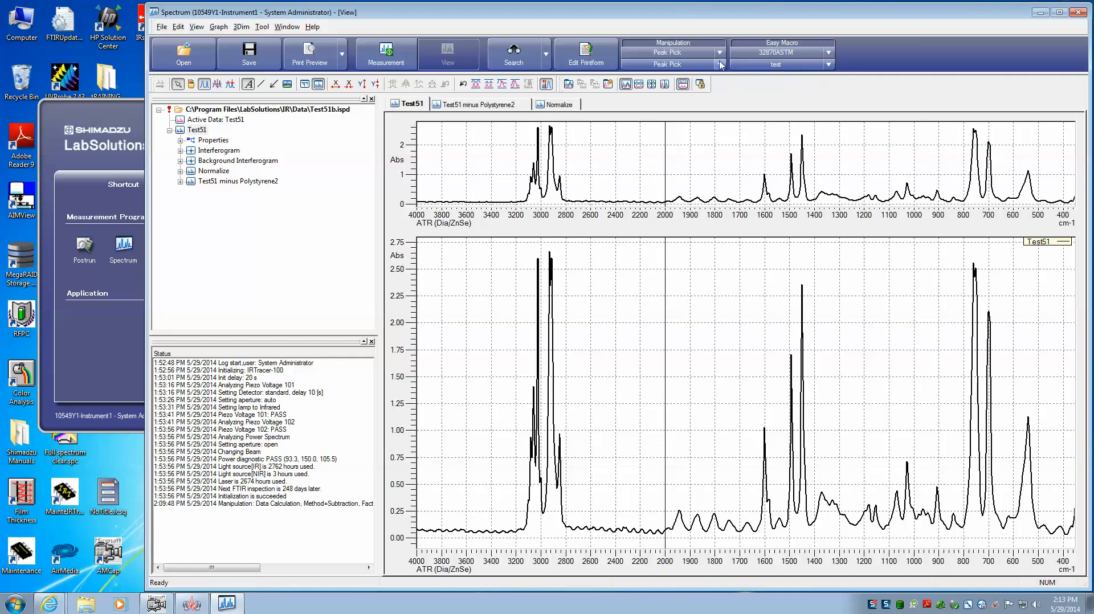
Start the Peak Pick manipulation on the Test51 spectrum from the Manipulation list
{"action": "left_click", "coordinate": [719, 65]}
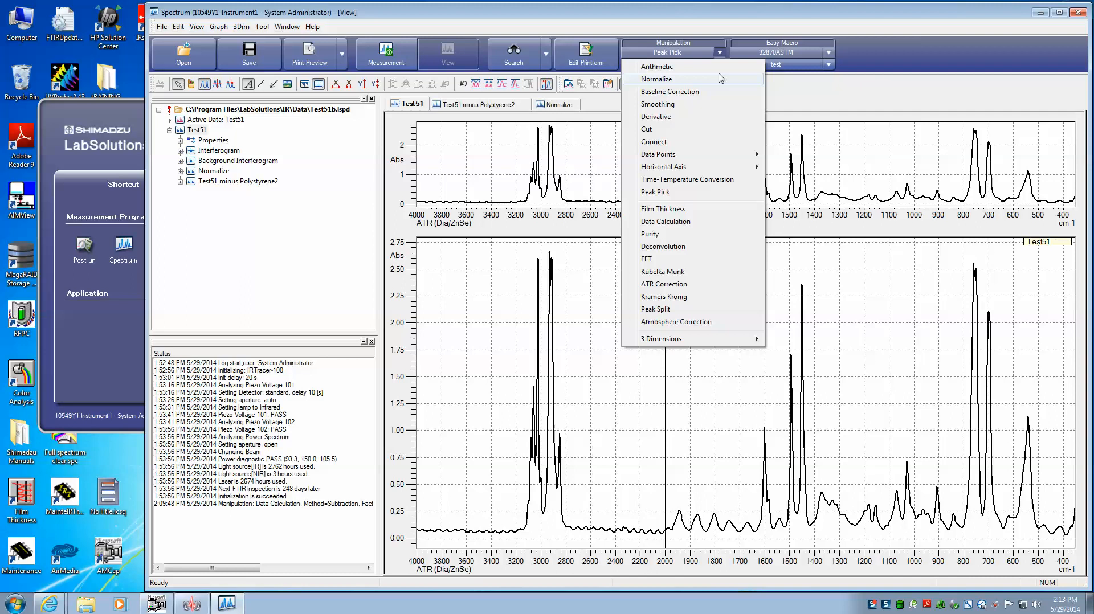
{"action": "mouse_move", "coordinate": [677, 192]}
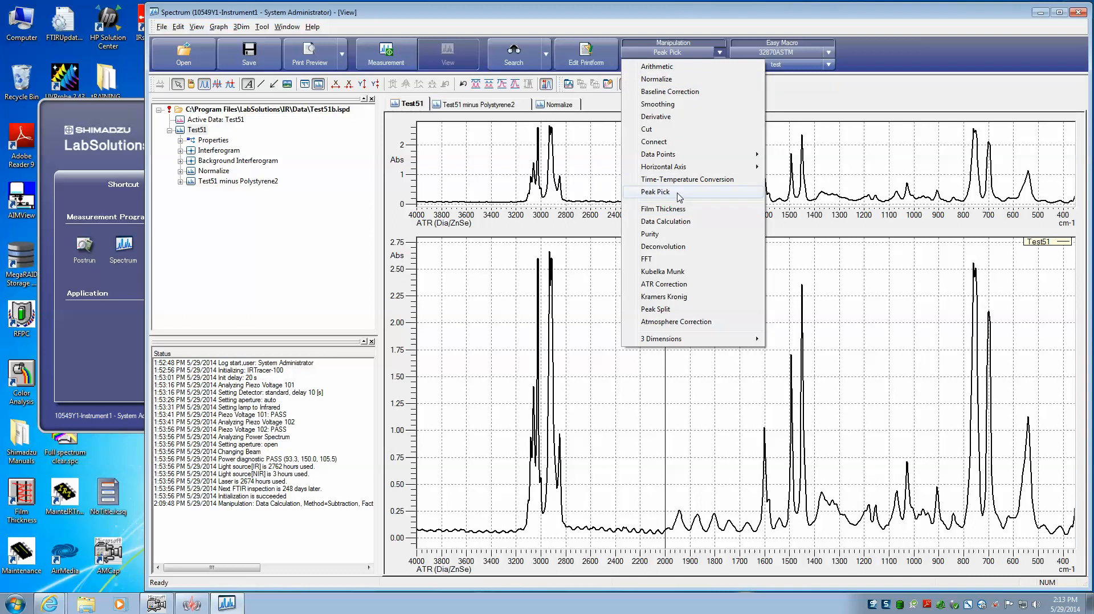
{"action": "left_click", "coordinate": [654, 192]}
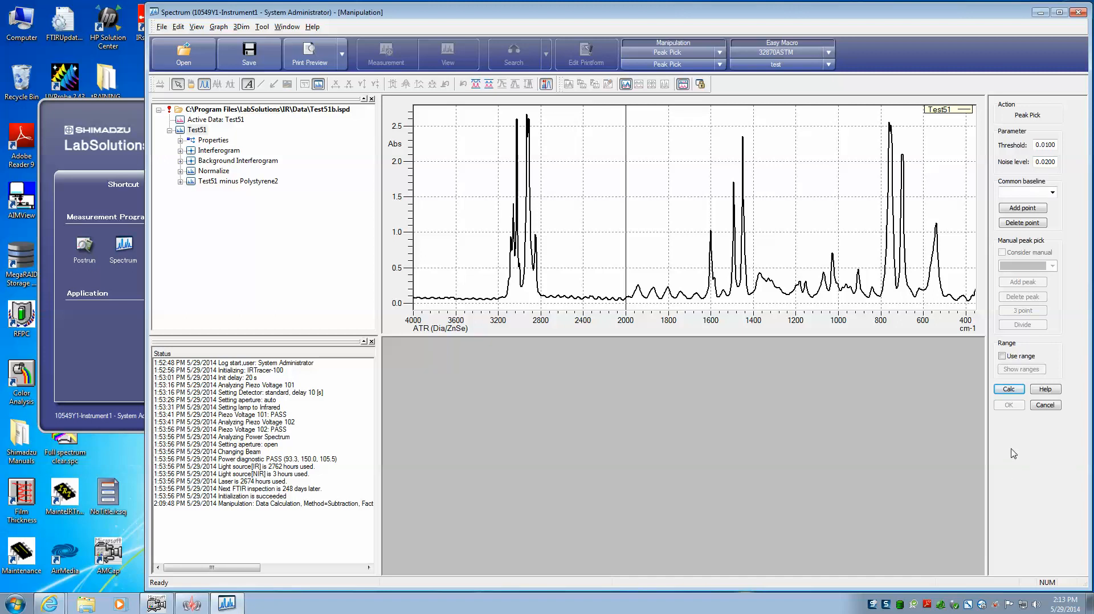
Calculate the peak pick with the current parameters, labelling Test51's peak wavenumbers
{"action": "left_click", "coordinate": [1006, 390]}
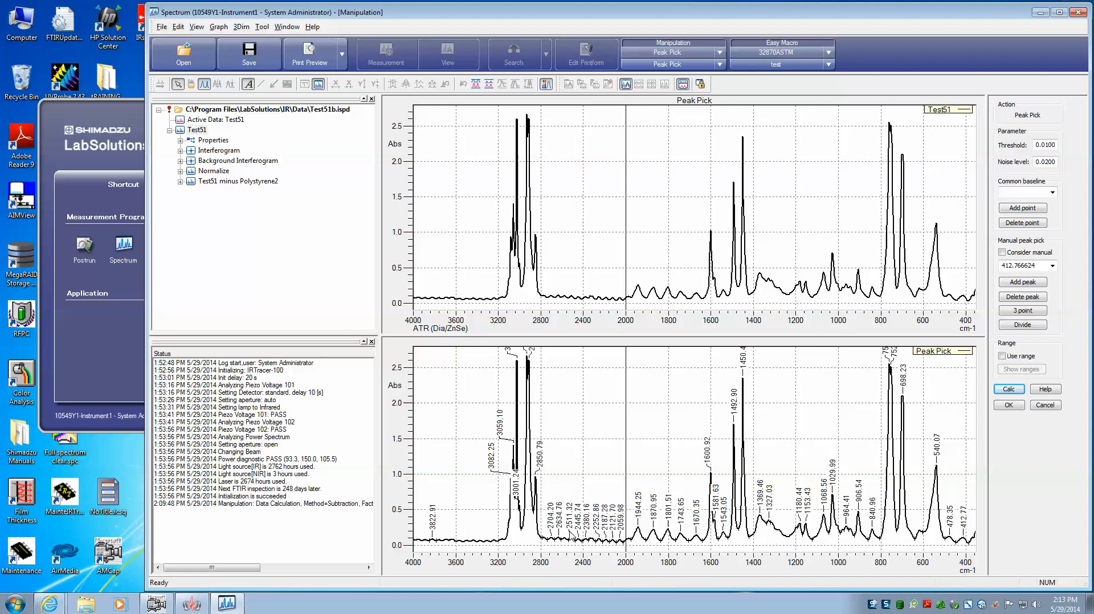
{"action": "mouse_move", "coordinate": [630, 551]}
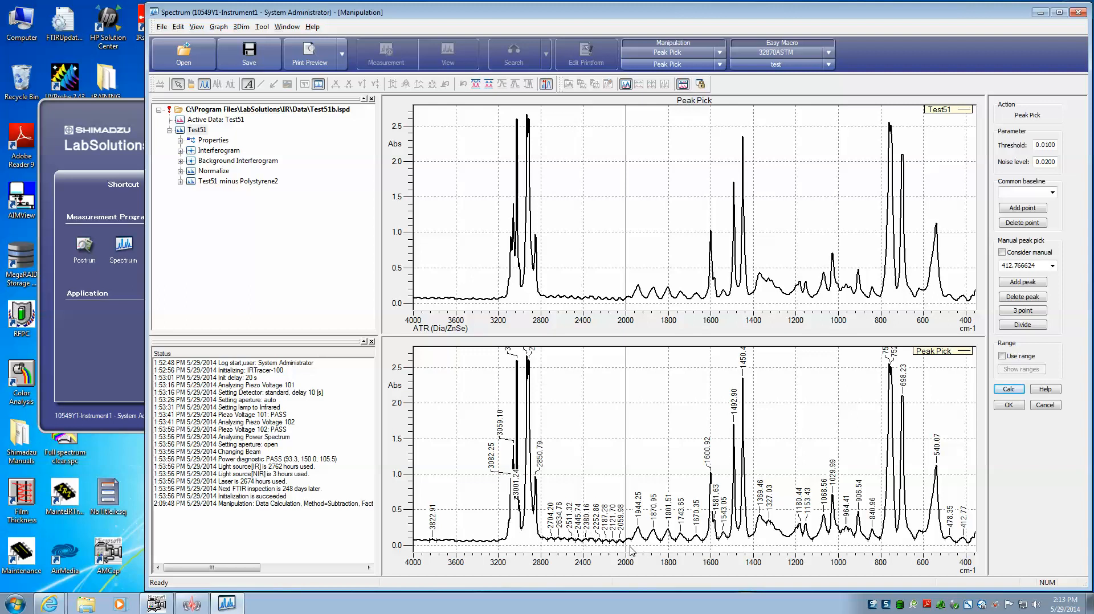
{"action": "mouse_move", "coordinate": [632, 551]}
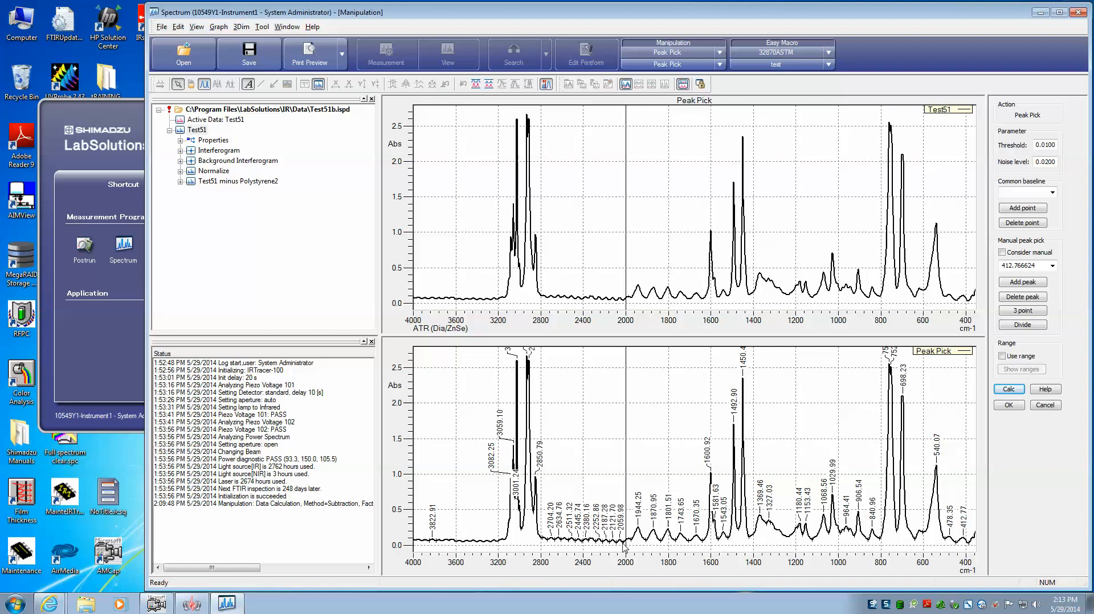
{"action": "mouse_move", "coordinate": [620, 545]}
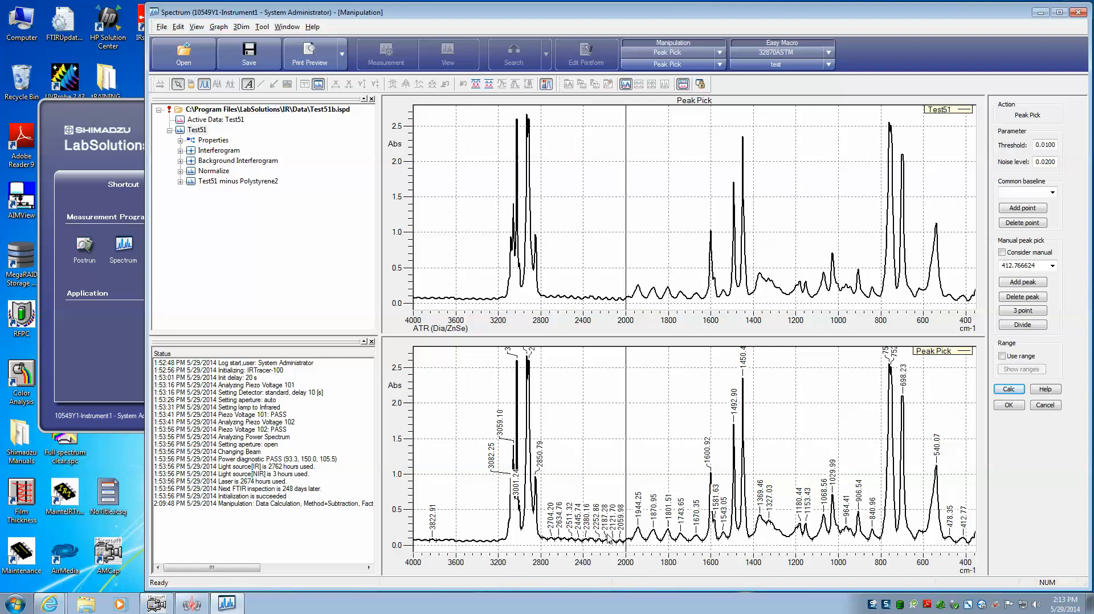
{"action": "mouse_move", "coordinate": [999, 201]}
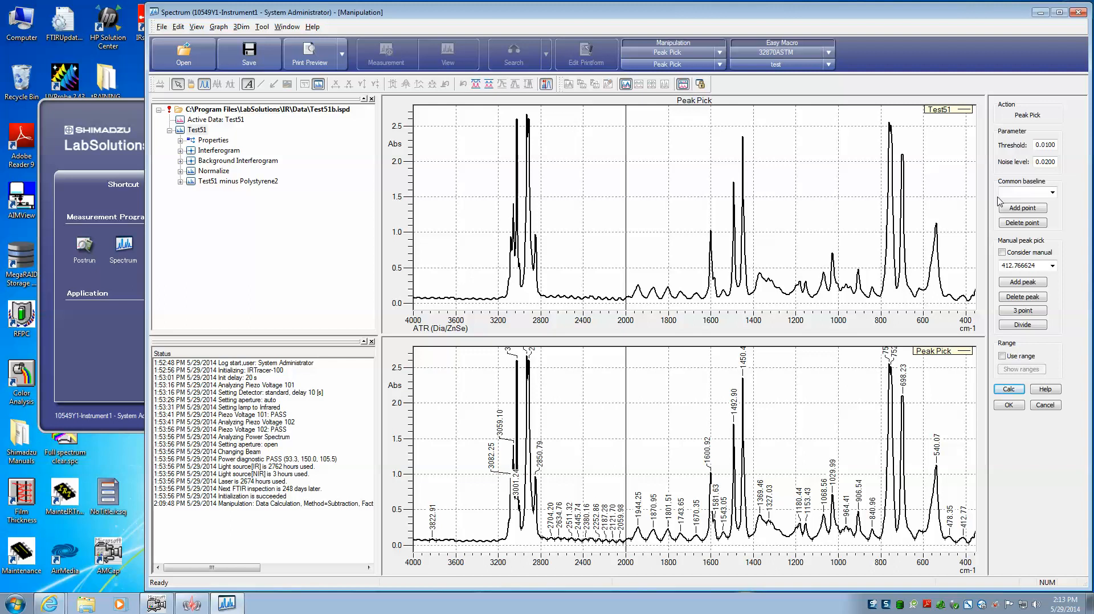
{"action": "mouse_move", "coordinate": [1046, 154]}
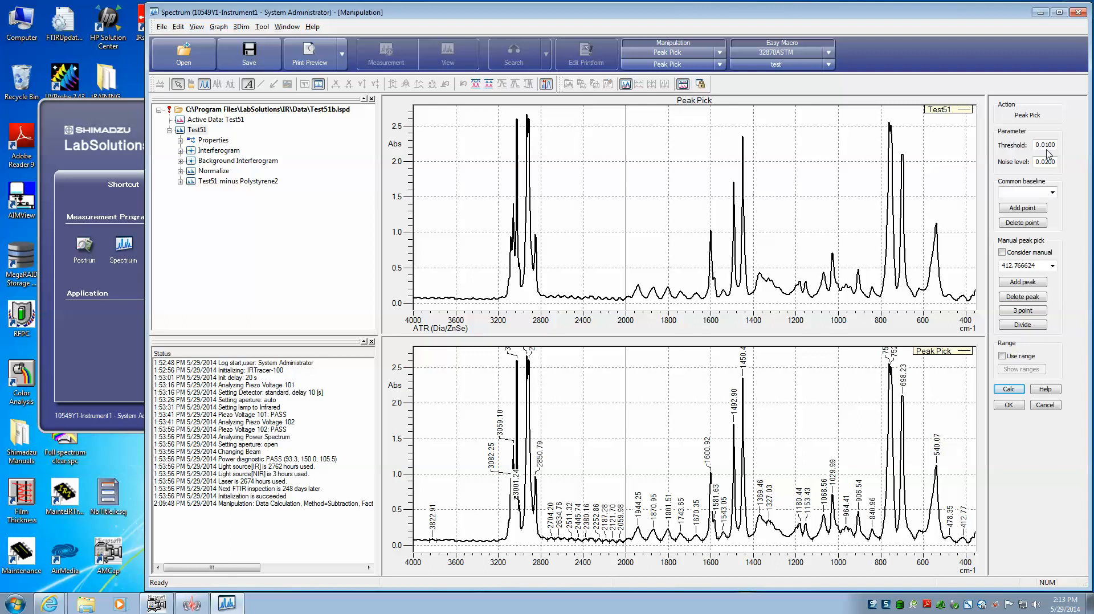
{"action": "mouse_move", "coordinate": [617, 539]}
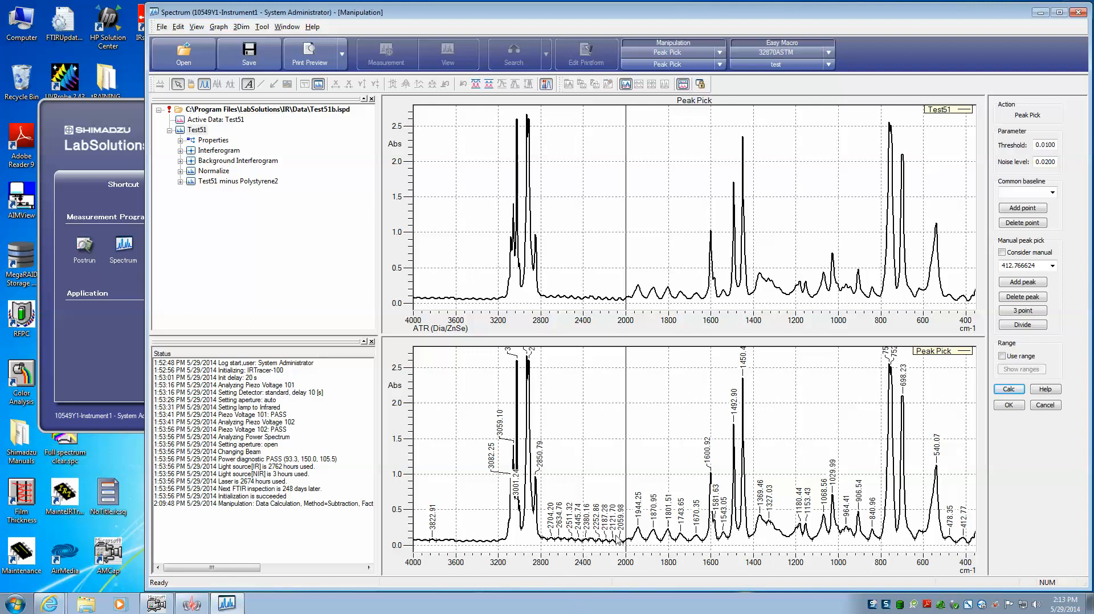
{"action": "mouse_move", "coordinate": [415, 538]}
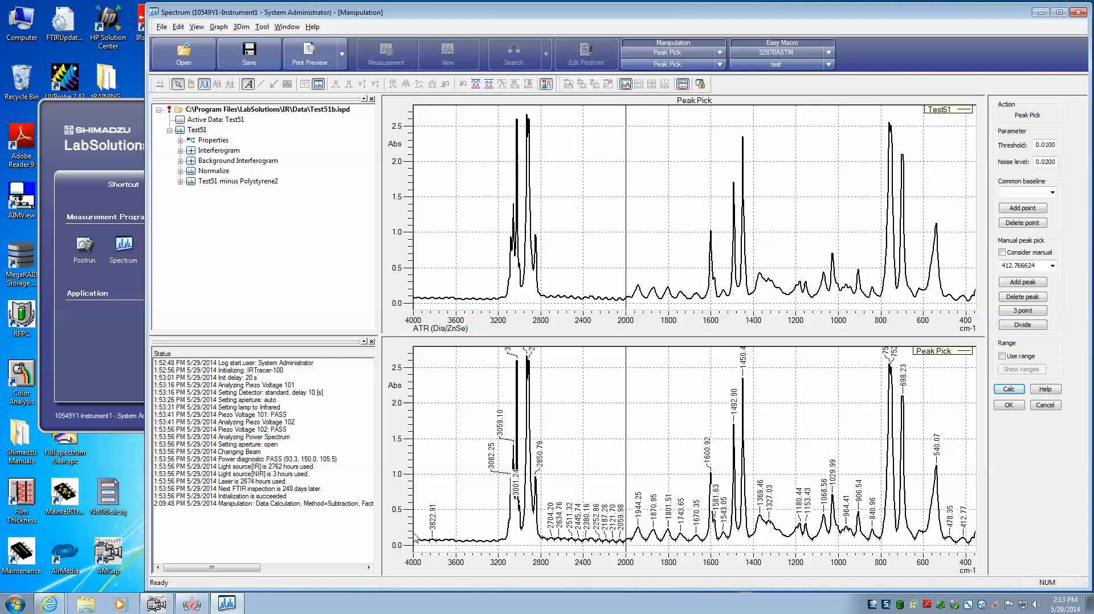
{"action": "mouse_move", "coordinate": [648, 538]}
{"action": "type", "text": "0.2000"}
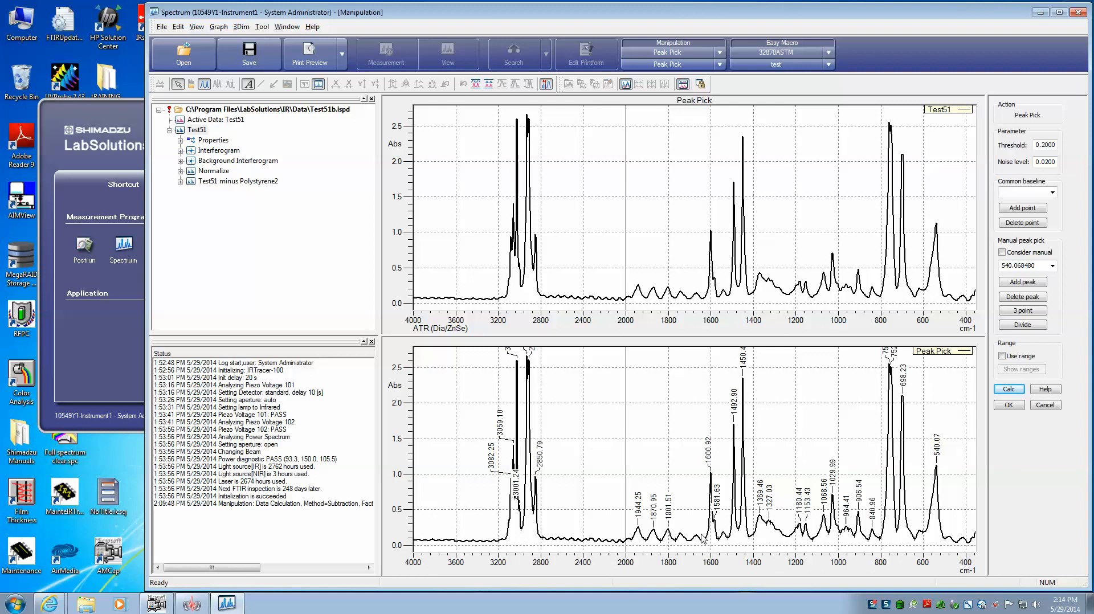
{"action": "mouse_move", "coordinate": [799, 363]}
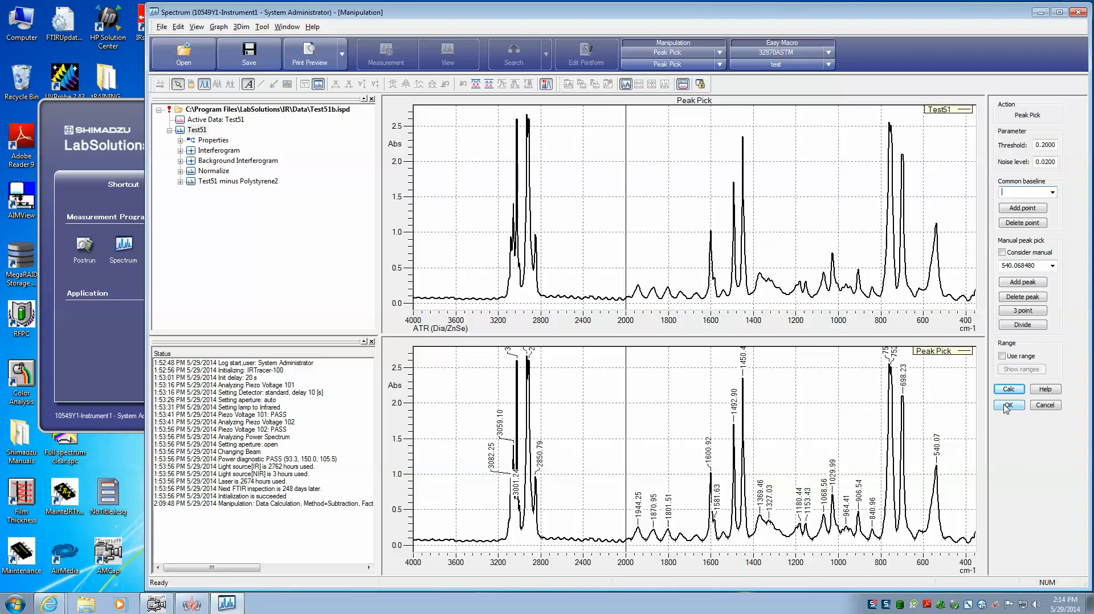
Accept the peak pick results so the Peak Pick Table lists each peak's intensity and area
{"action": "left_click", "coordinate": [1008, 406]}
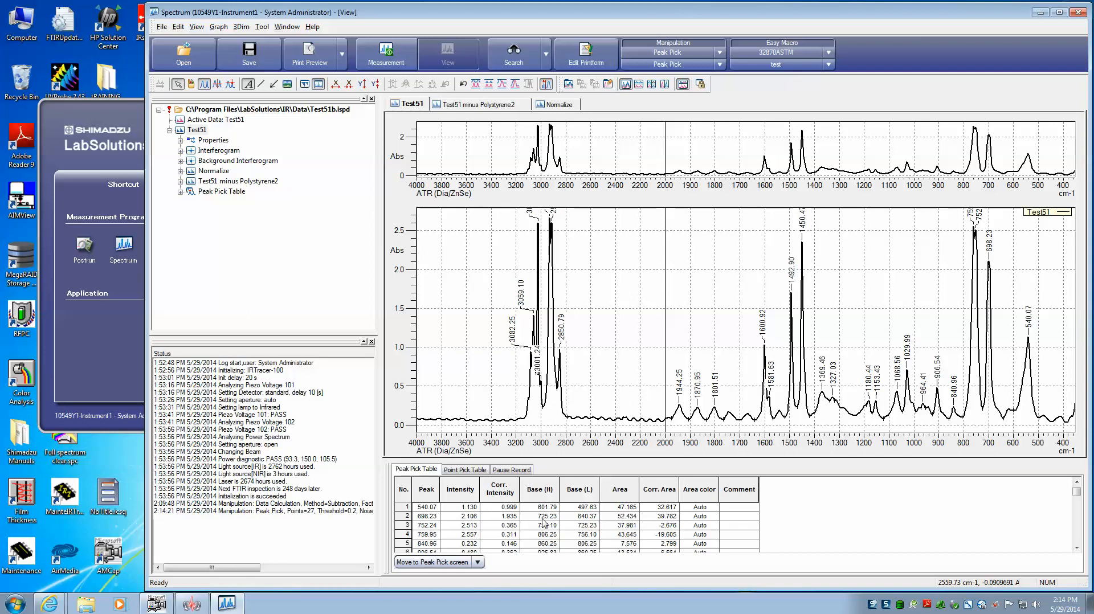
{"action": "mouse_move", "coordinate": [493, 525]}
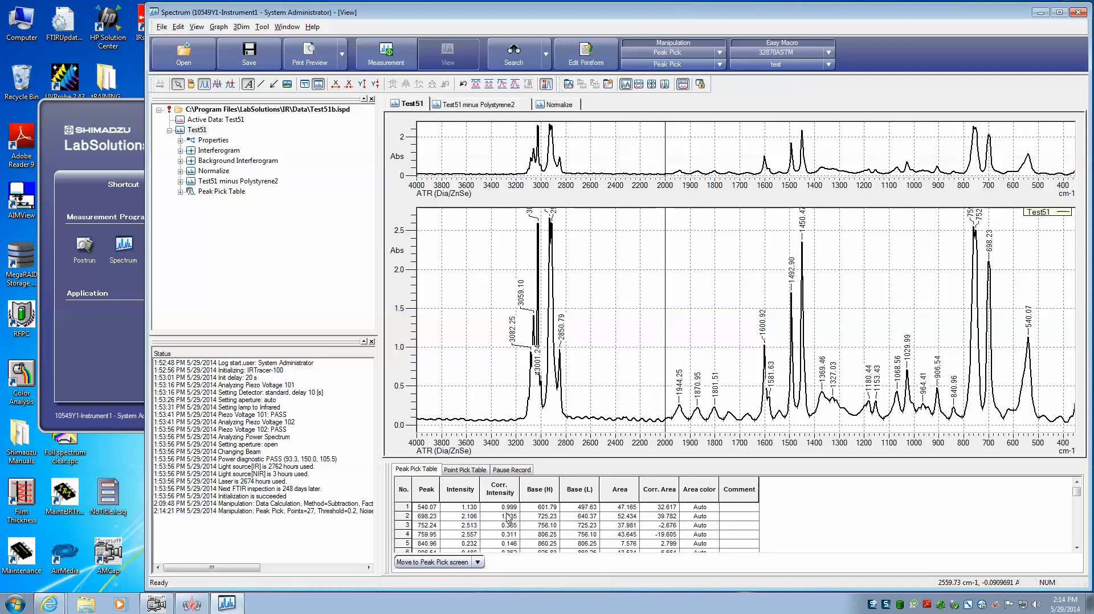
{"action": "mouse_move", "coordinate": [551, 231]}
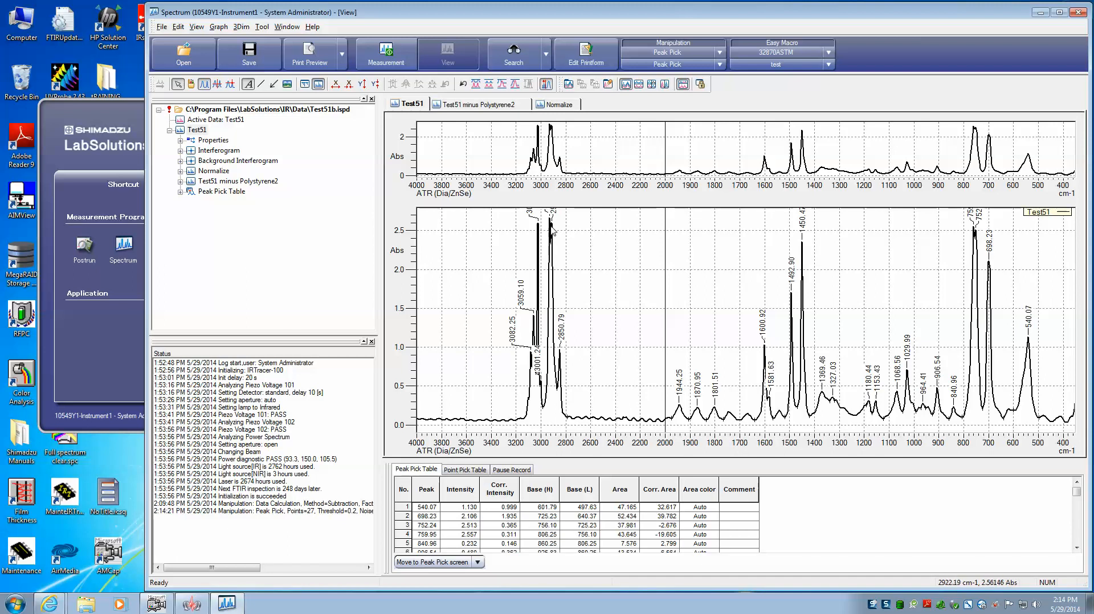
{"action": "mouse_move", "coordinate": [577, 290]}
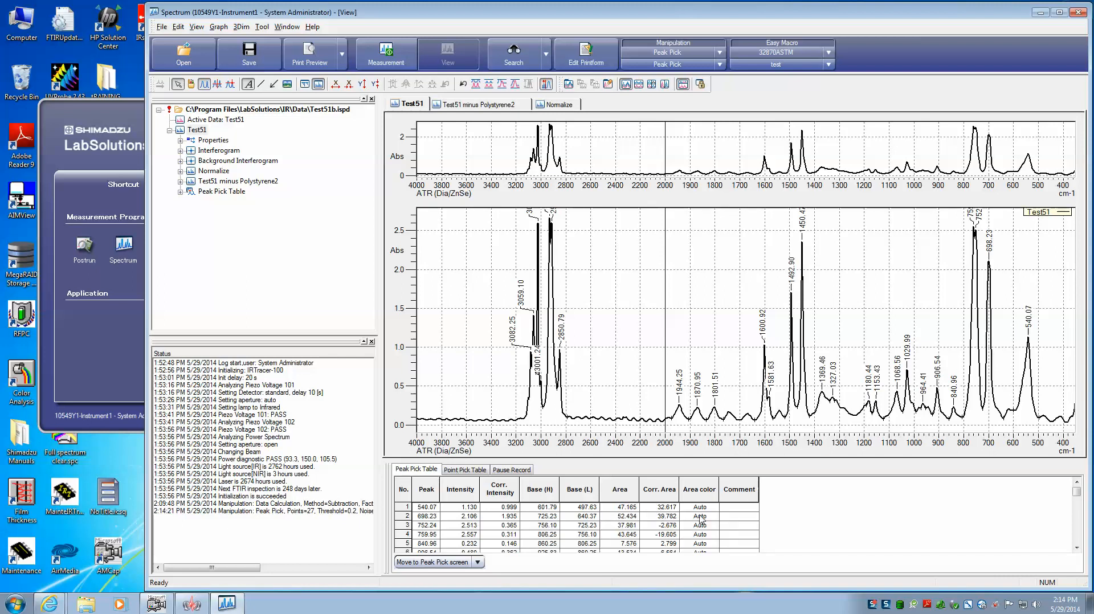
{"action": "mouse_move", "coordinate": [753, 458]}
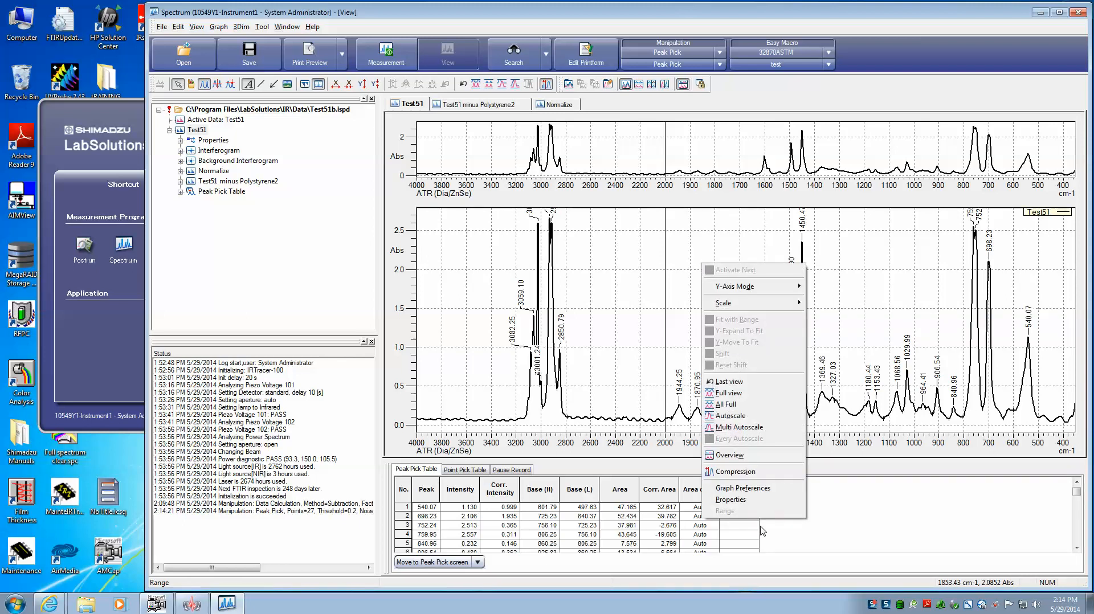
{"action": "mouse_move", "coordinate": [752, 491]}
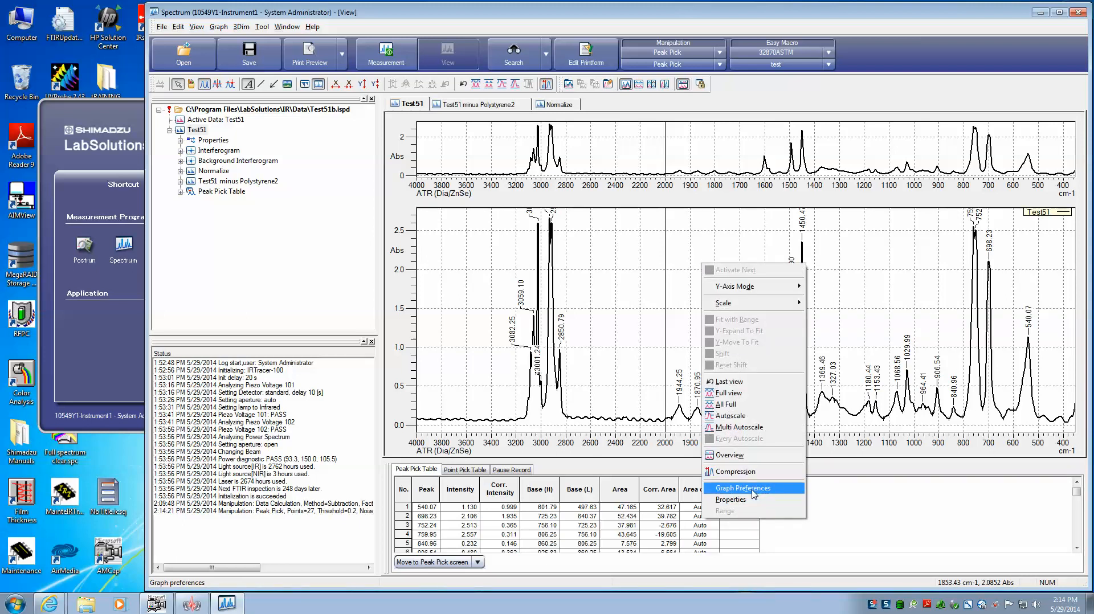
Enable Fill peaks in Graph Preferences so Test51's peak areas show filled in black
{"action": "left_click", "coordinate": [742, 488]}
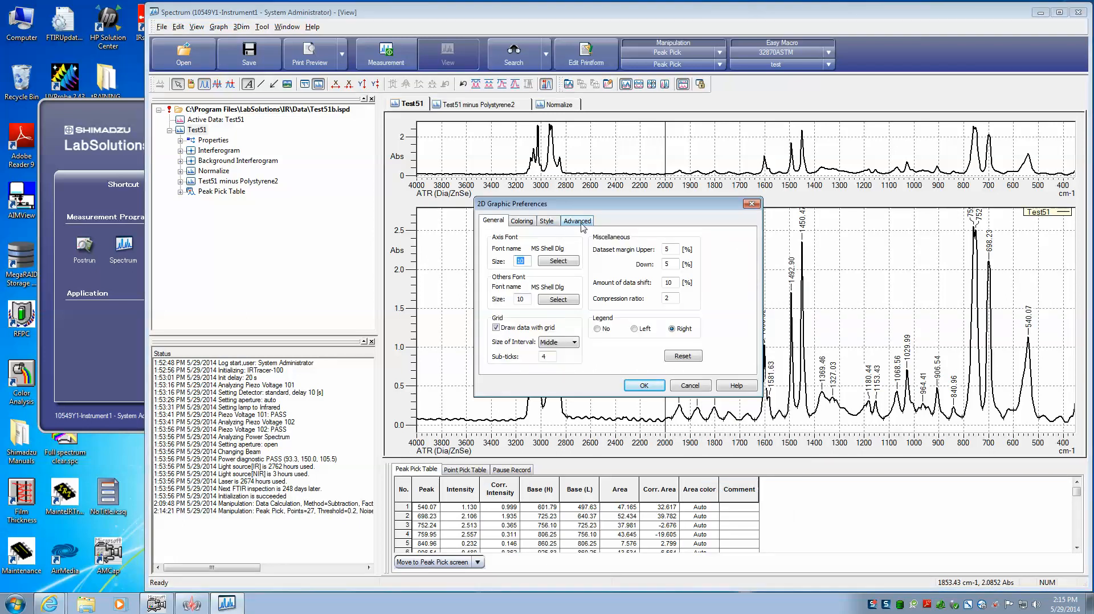
{"action": "left_click", "coordinate": [547, 221]}
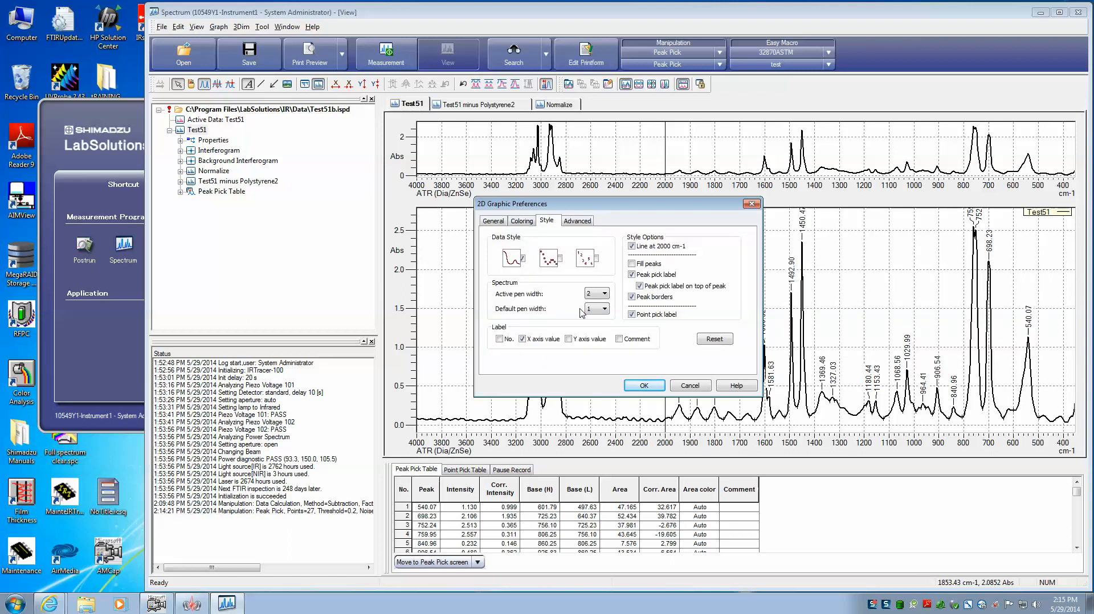
{"action": "left_click", "coordinate": [632, 265]}
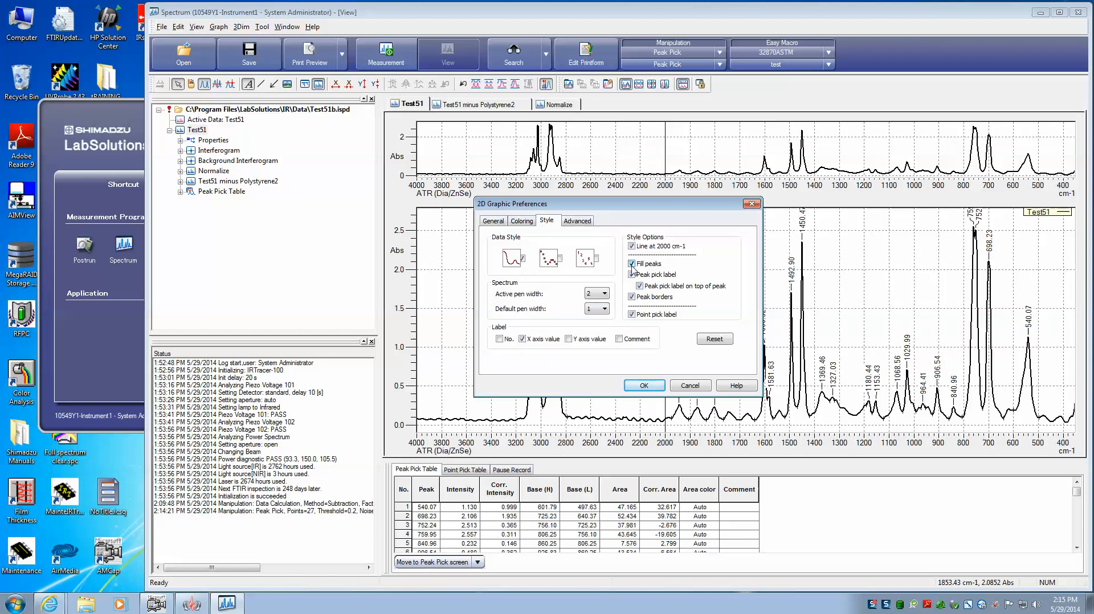
{"action": "left_click", "coordinate": [643, 385]}
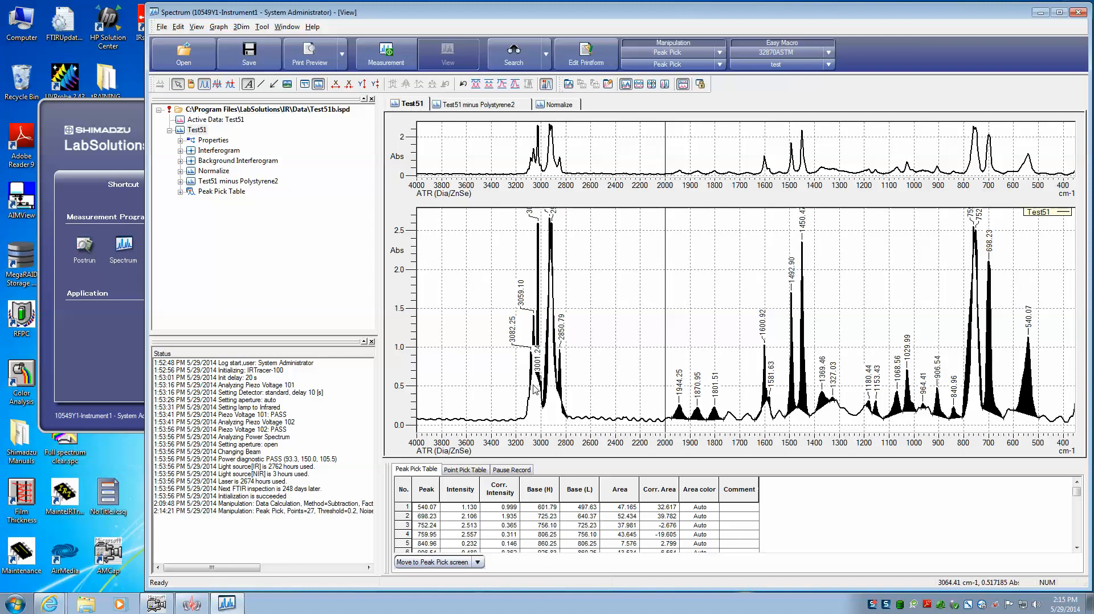
{"action": "mouse_move", "coordinate": [555, 396]}
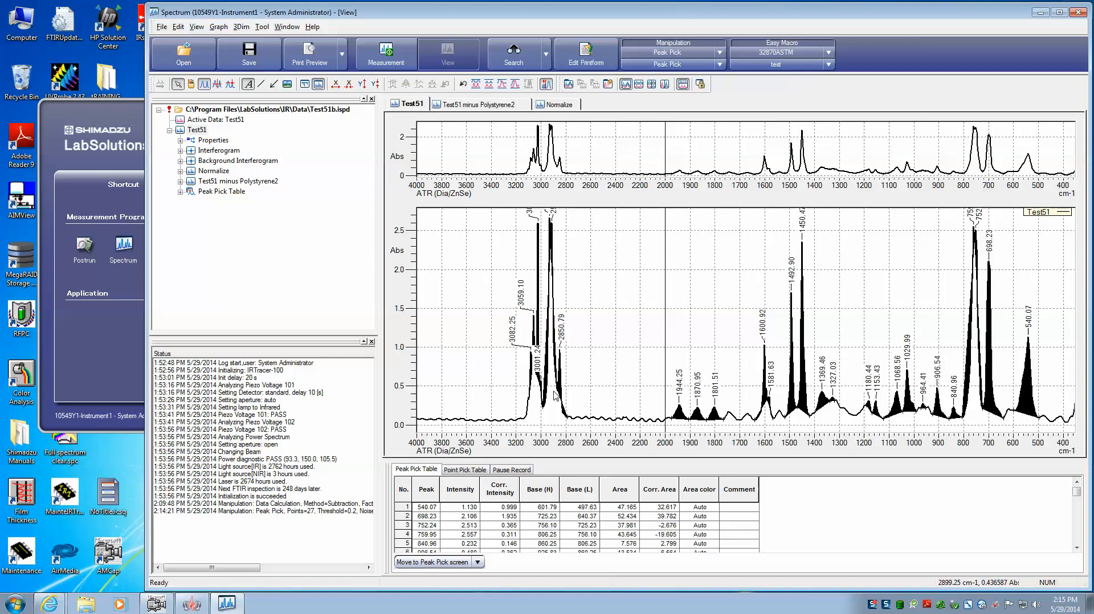
{"action": "mouse_move", "coordinate": [571, 392]}
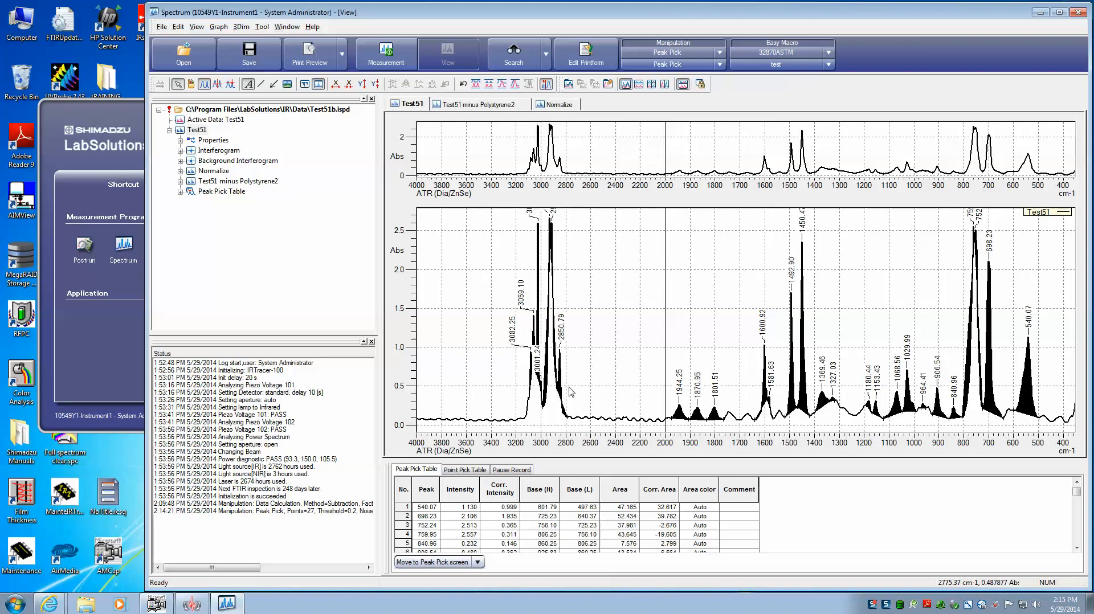
{"action": "mouse_move", "coordinate": [624, 268]}
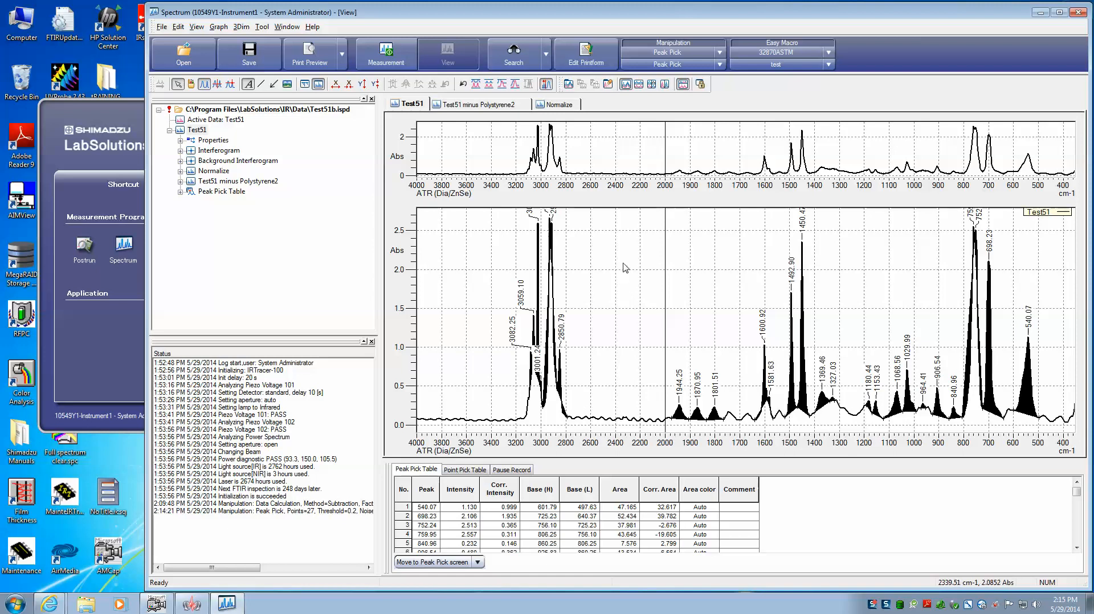
Disable Fill peaks in Graph Preferences so Test51's peaks show as plain lines again
{"action": "right_click", "coordinate": [624, 268]}
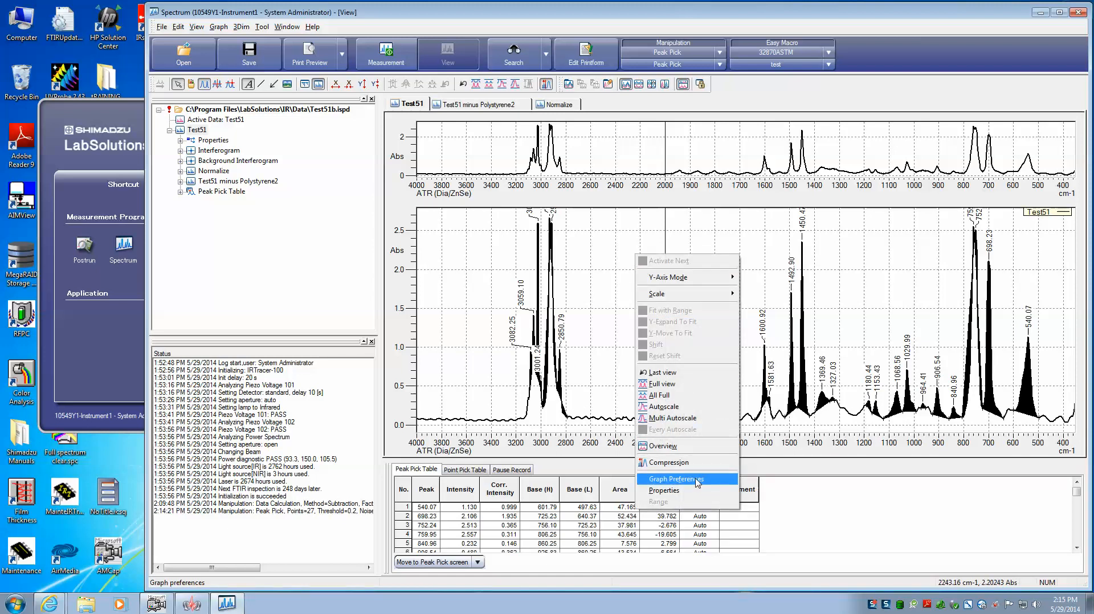
{"action": "left_click", "coordinate": [672, 478]}
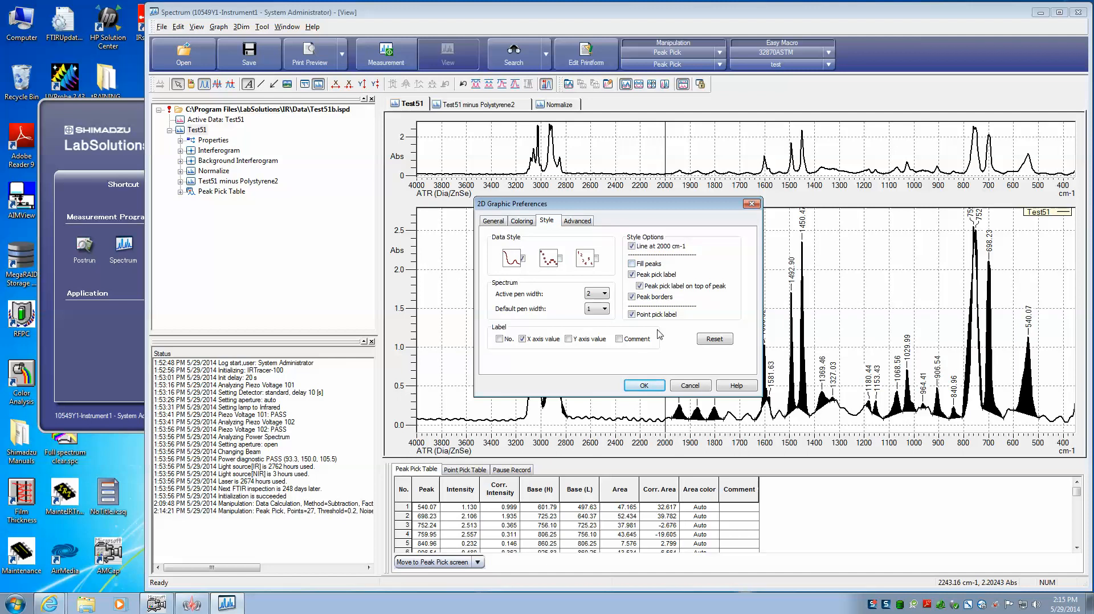
{"action": "left_click", "coordinate": [643, 385]}
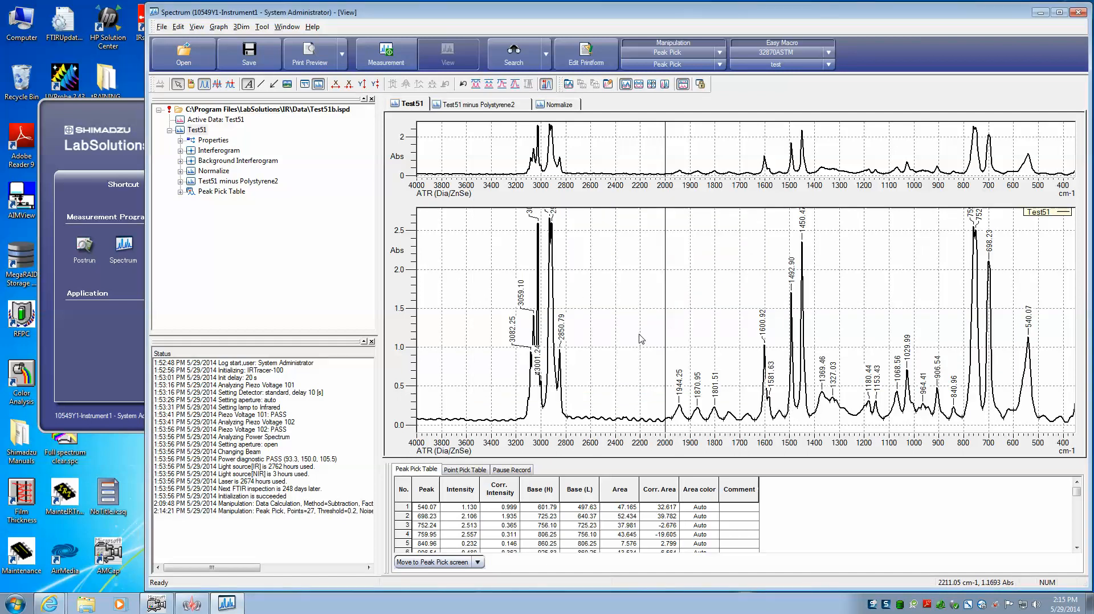